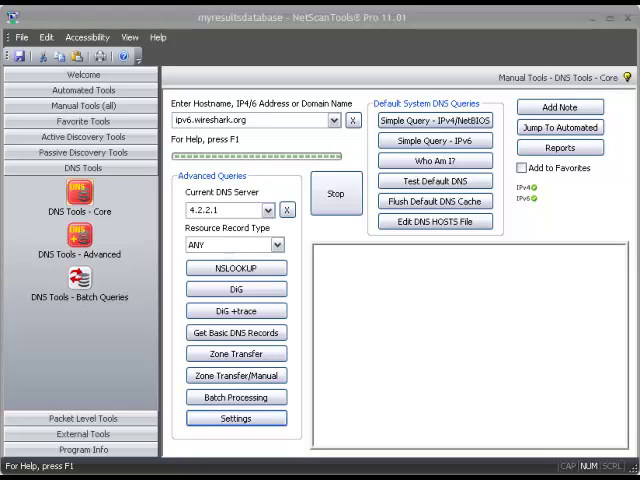
mouse_move(633, 344)
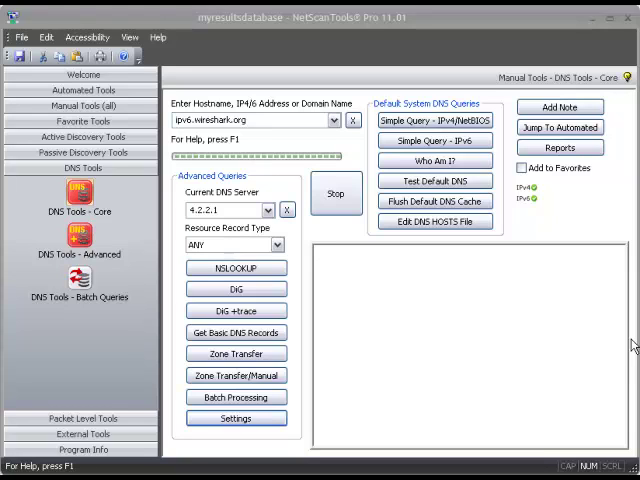
mouse_move(138, 212)
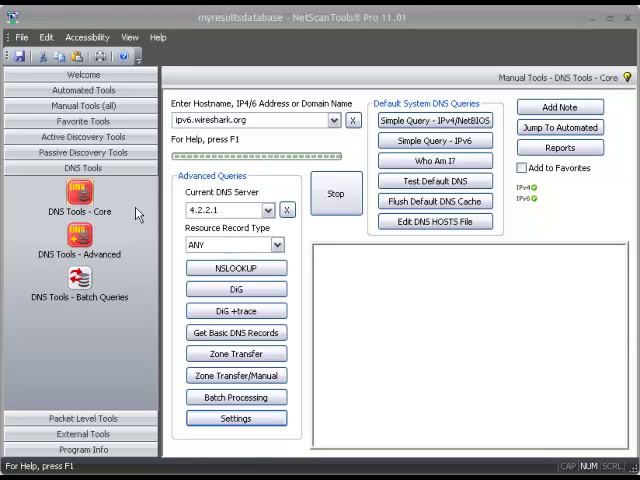
mouse_move(85, 211)
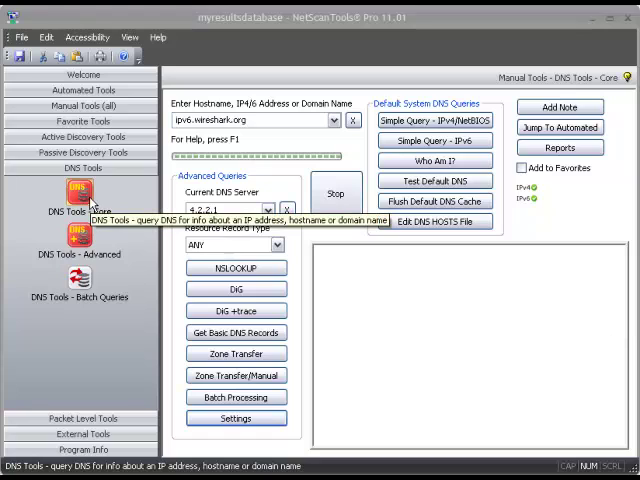
mouse_move(275, 140)
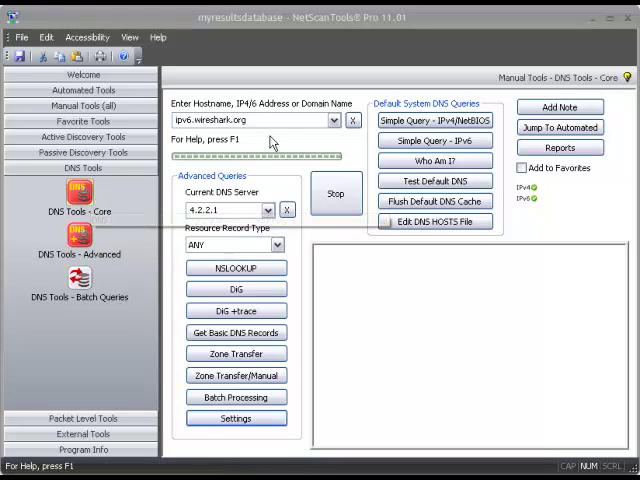
mouse_move(270, 120)
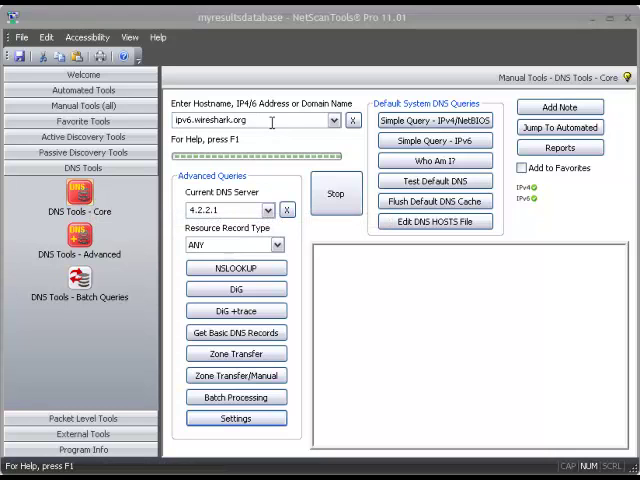
mouse_move(433, 140)
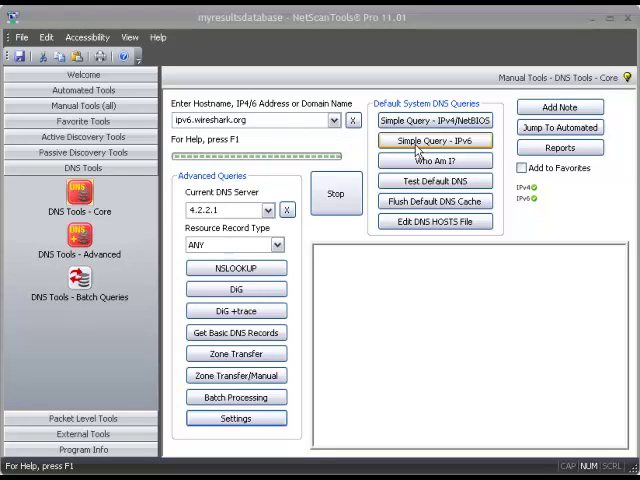
Resolve ipv6.wireshark.org over IPv6 and select the returned address 2607:f0d0:2001:e:1::120.
click(433, 140)
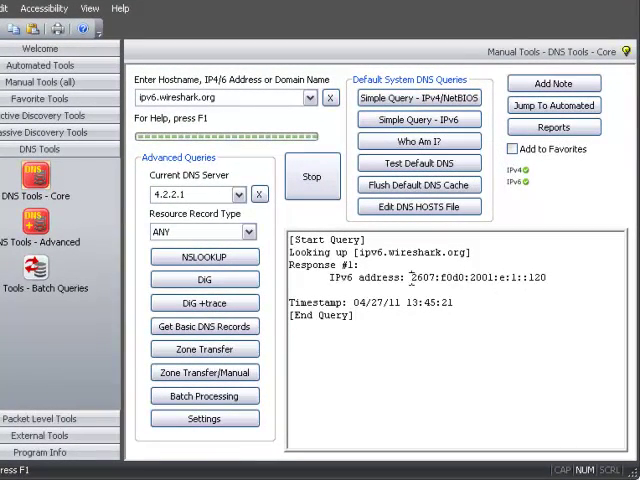
double_click(470, 278)
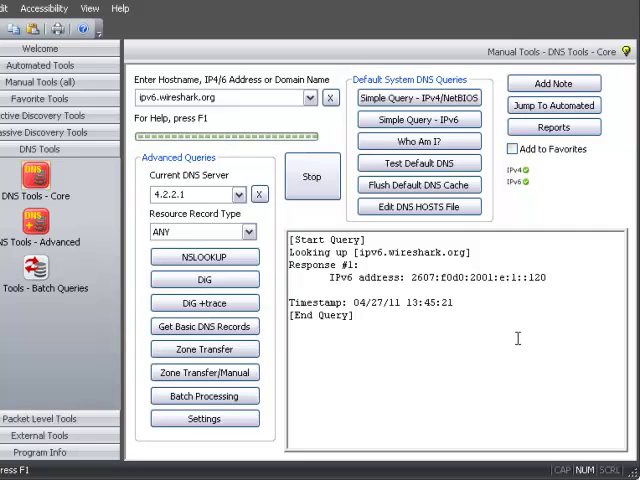
mouse_move(285, 285)
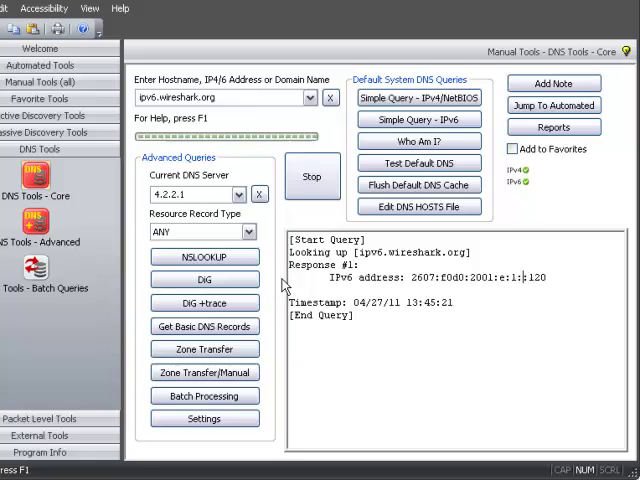
click(309, 97)
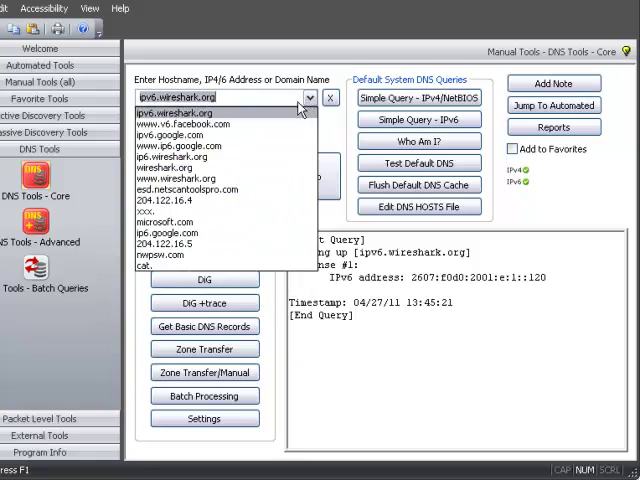
click(184, 123)
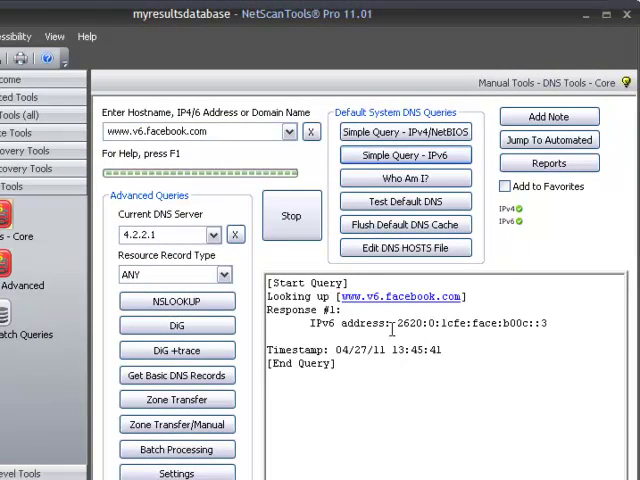
mouse_move(305, 163)
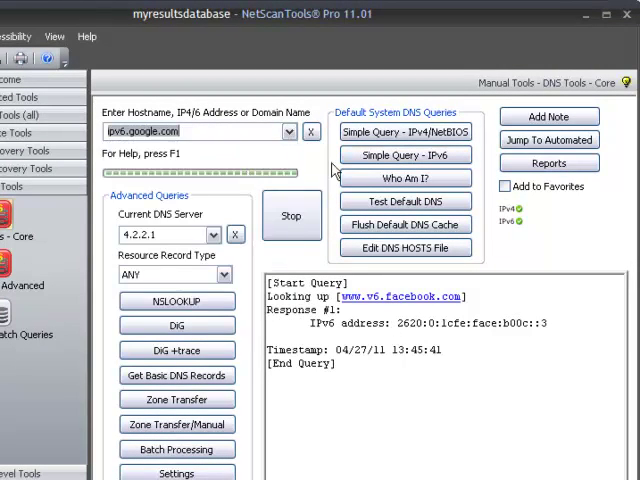
Run the IPv6 simple query for ipv6.google.com, returning 2001:4860:8004::93.
click(404, 154)
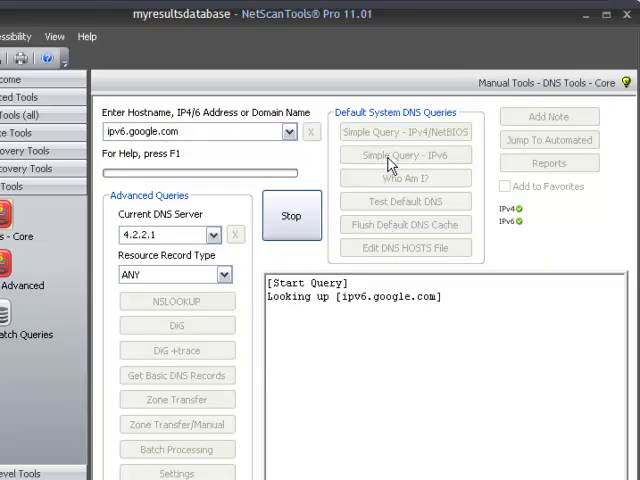
click(404, 154)
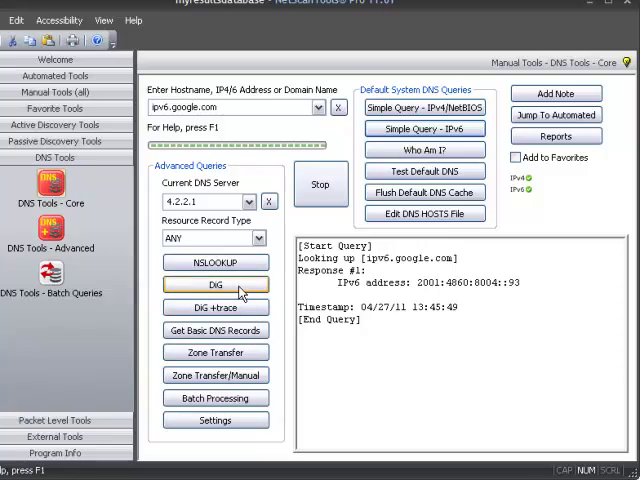
mouse_move(215, 330)
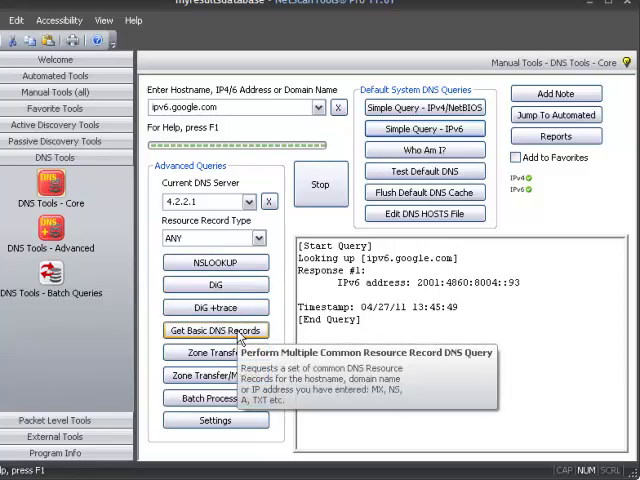
Get basic DNS records for ipv6.google.com via 4.2.2.1 and review each record type.
click(215, 330)
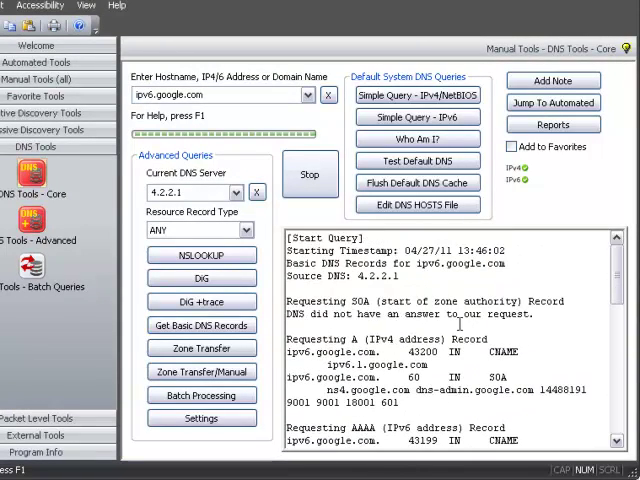
scroll(down, 3)
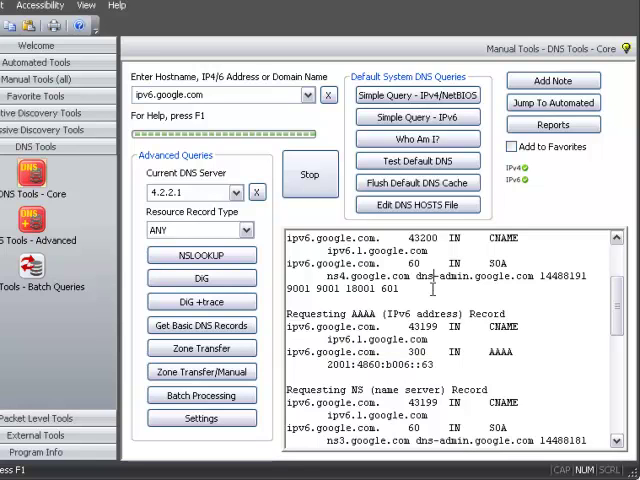
scroll(down, 3)
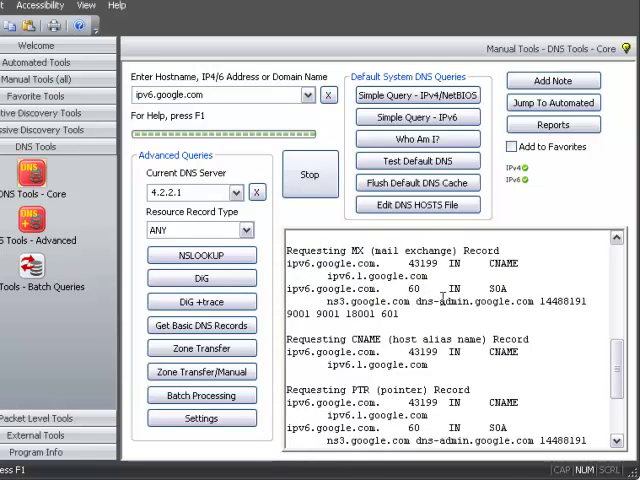
scroll(down, 3)
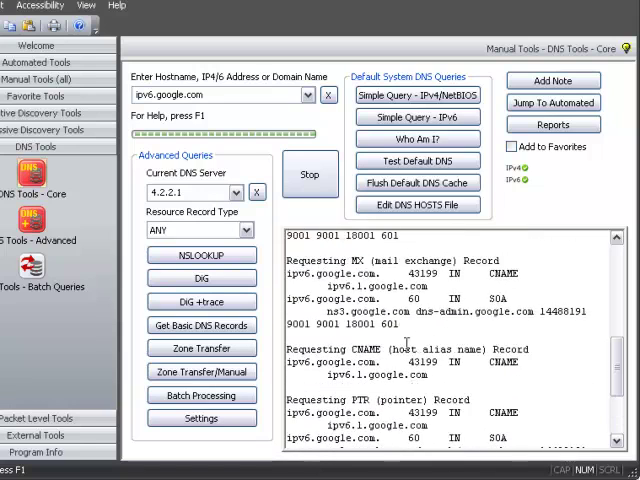
scroll(up, 3)
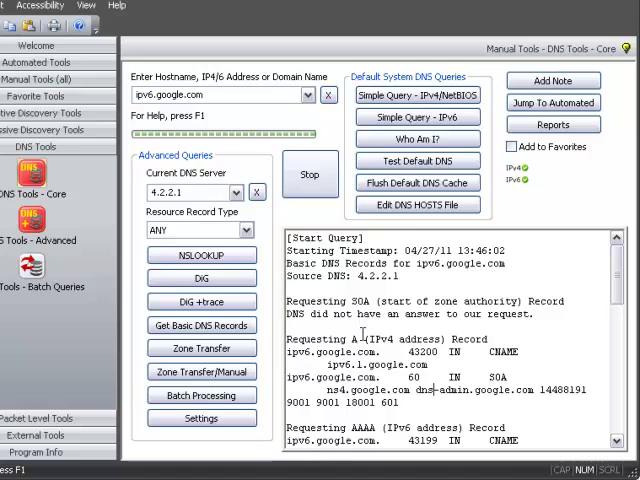
scroll(down, 3)
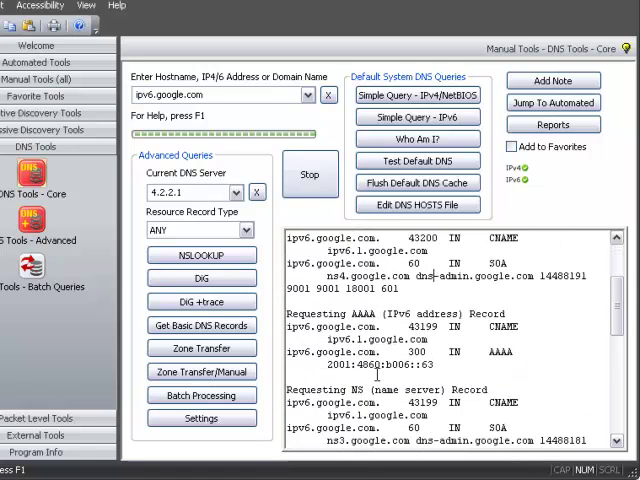
scroll(down, 3)
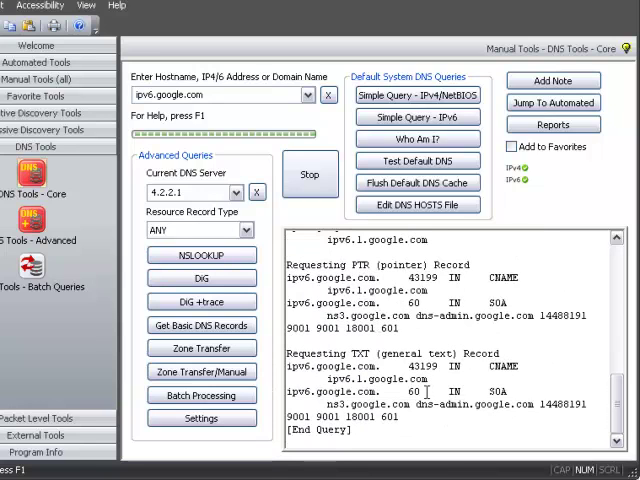
scroll(down, 3)
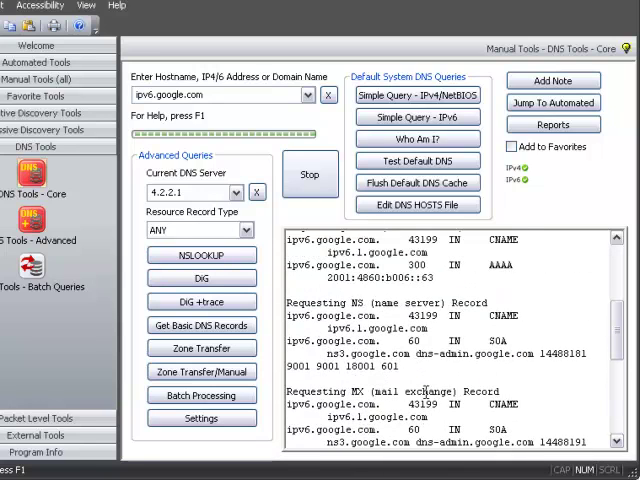
scroll(up, 3)
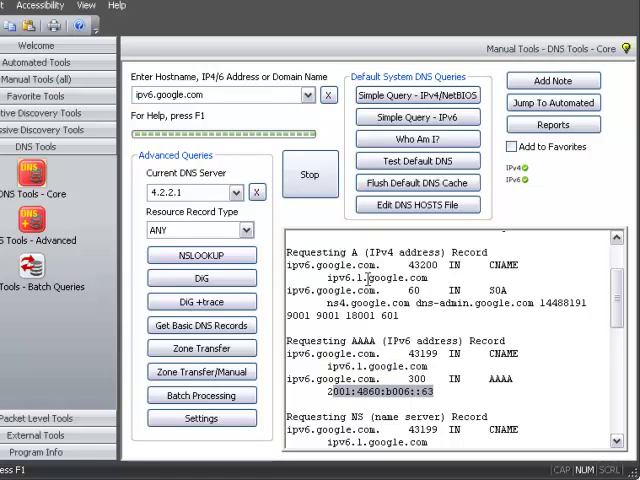
mouse_move(417, 117)
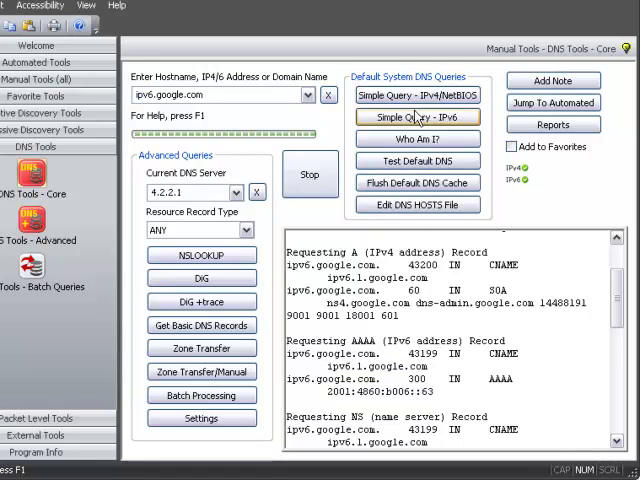
mouse_move(417, 117)
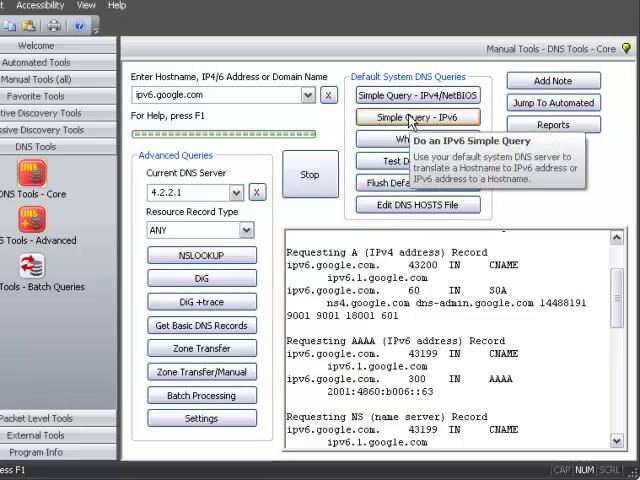
mouse_move(415, 161)
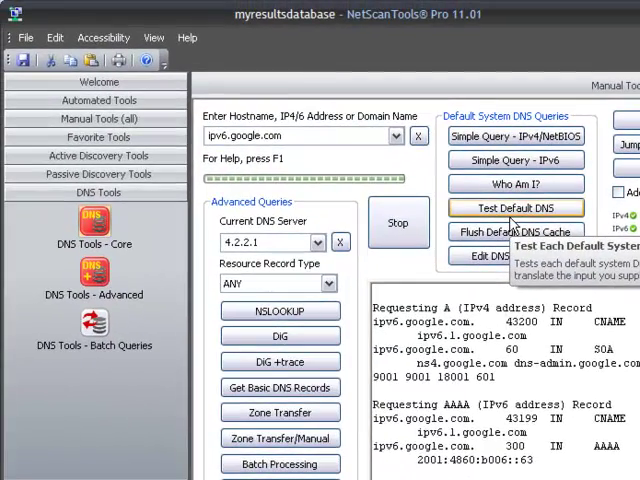
mouse_move(515, 231)
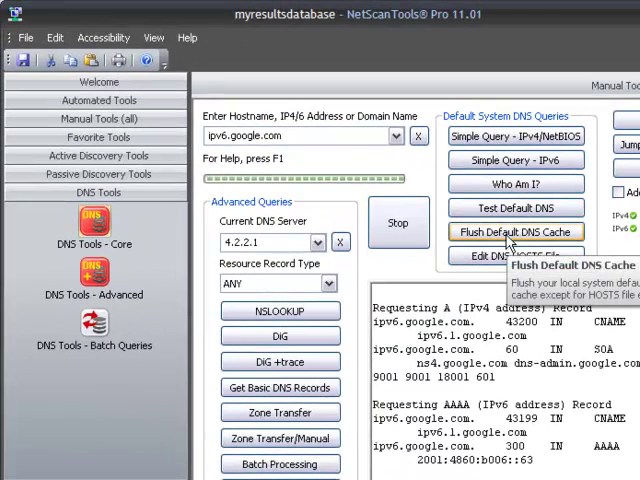
Flush the default system DNS cache and dismiss the confirmation.
click(515, 231)
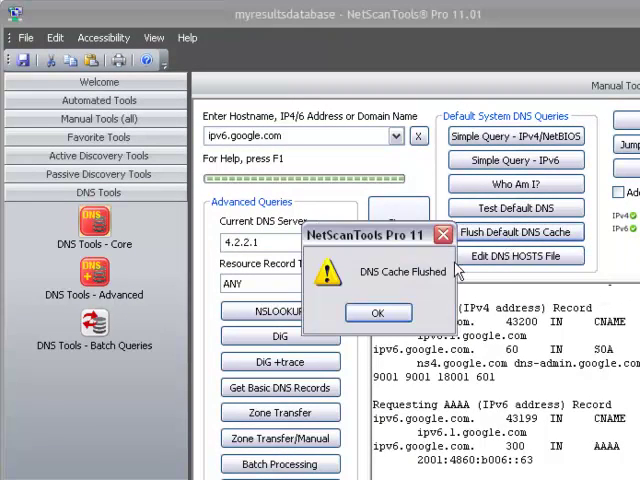
click(378, 312)
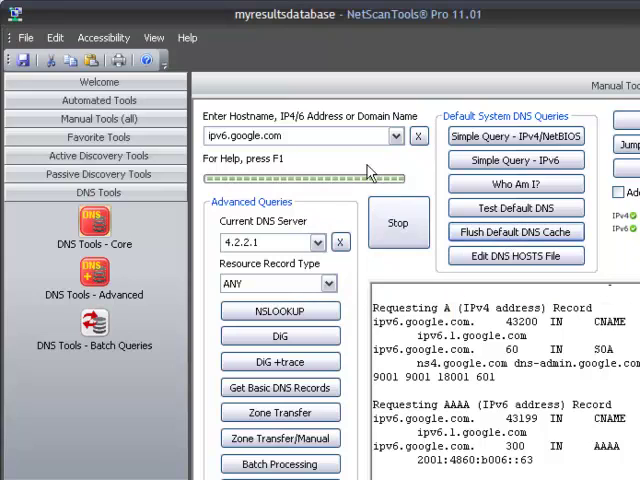
Re-run IPv6 lookups for ipv6.google.com, then ipv6.wireshark.org.
click(515, 160)
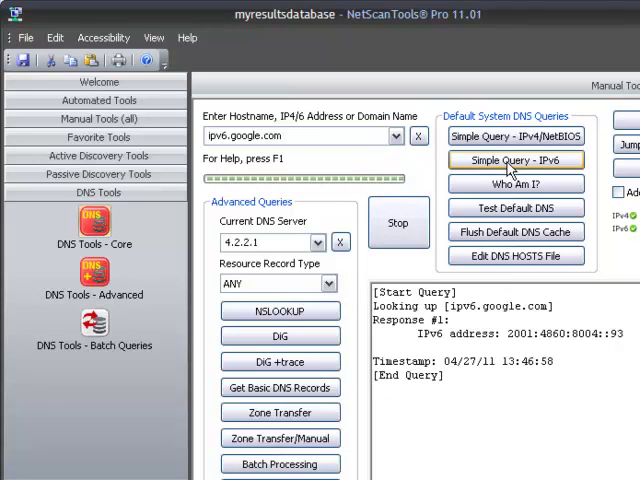
click(397, 135)
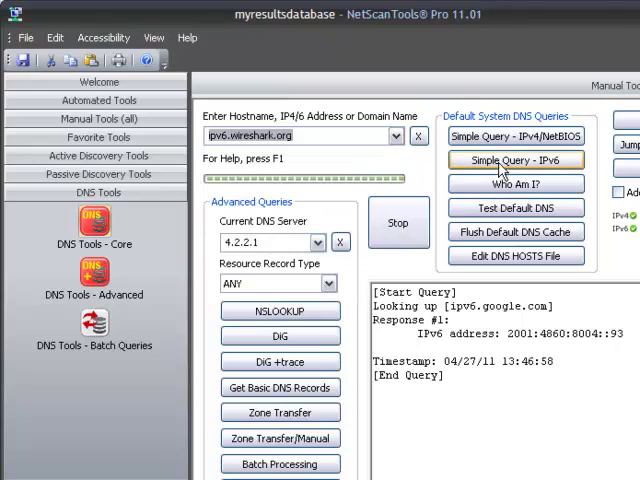
click(515, 160)
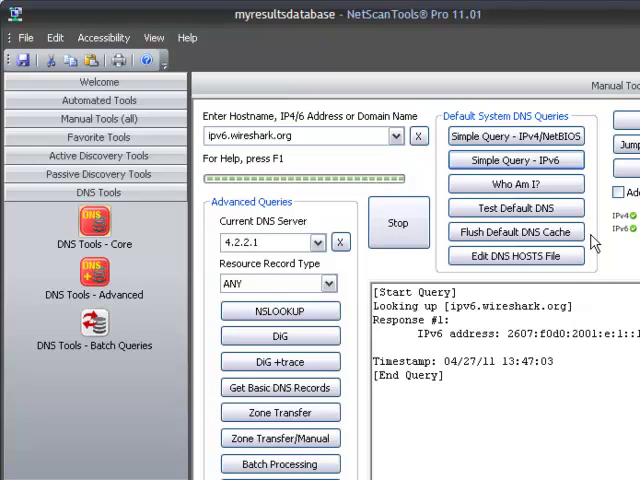
mouse_move(350, 420)
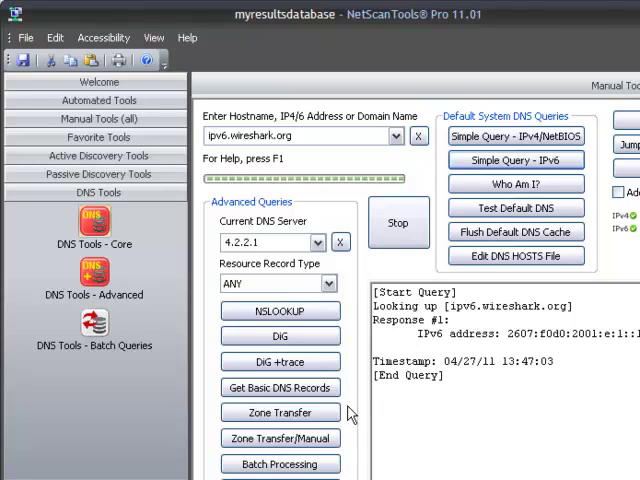
mouse_move(350, 412)
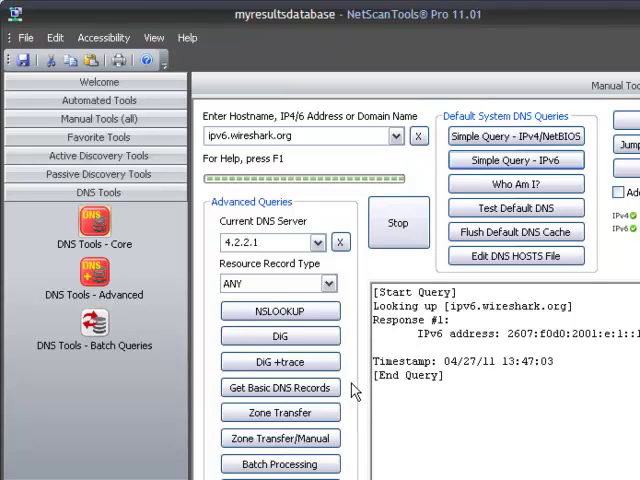
mouse_move(305, 260)
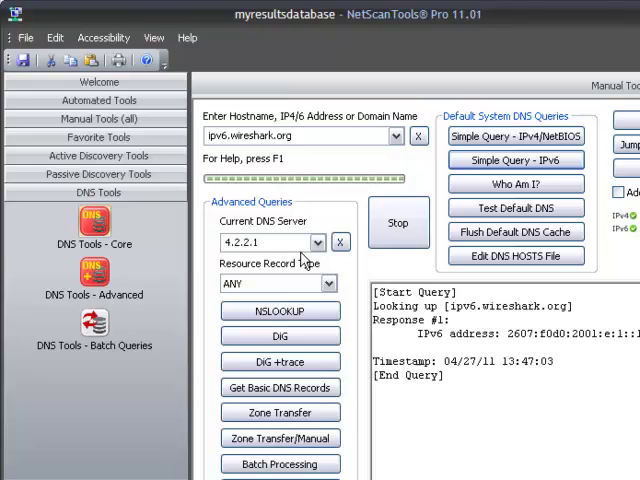